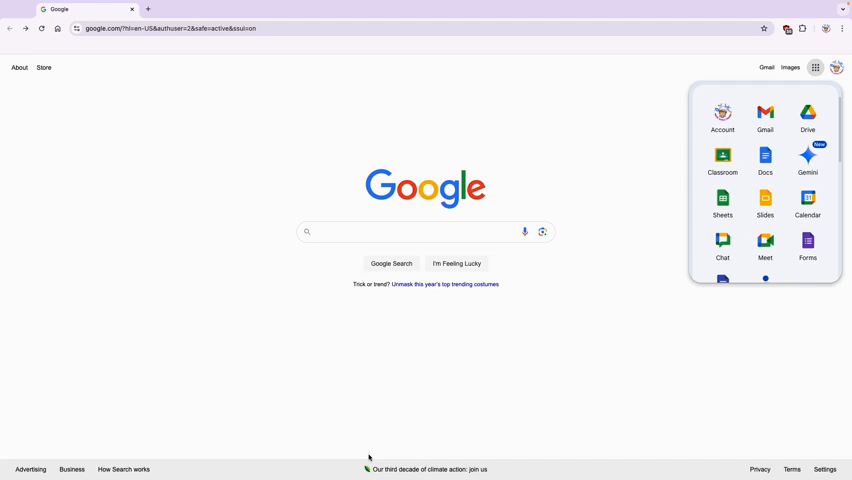
mouse_move(808, 204)
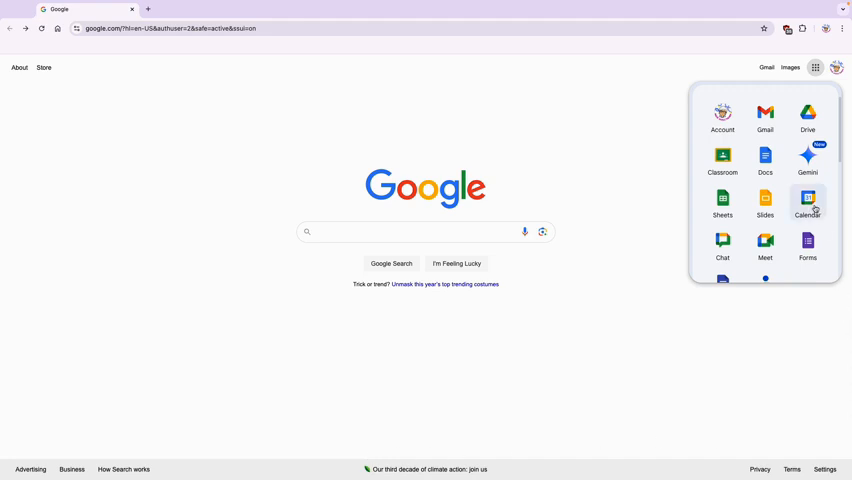
Go to the week of November 24–30, 2024 and block out Monday the 25th afternoon.
left_click(808, 200)
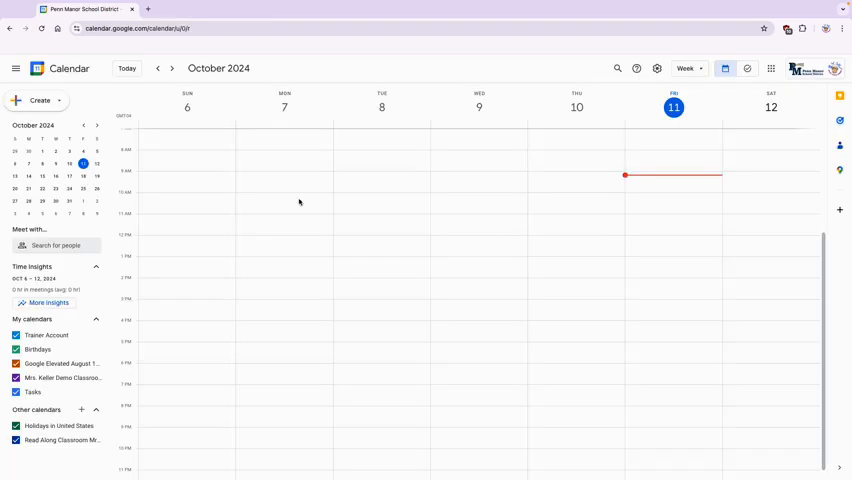
left_click(172, 68)
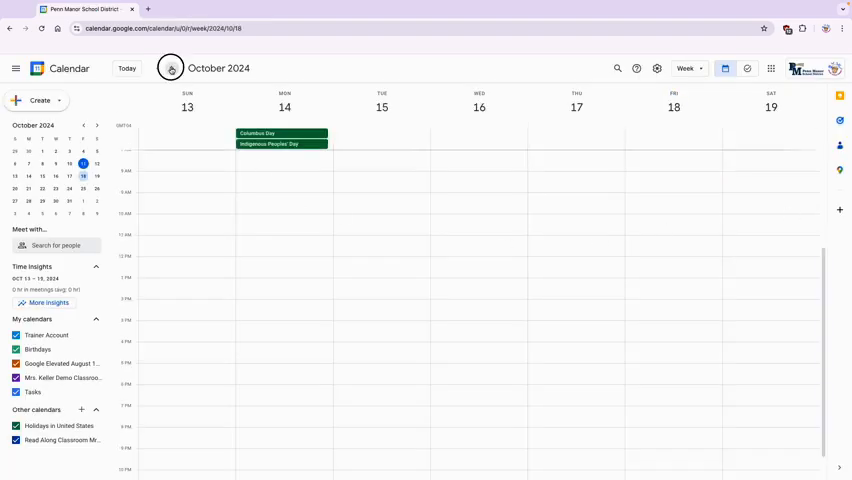
left_click(172, 68)
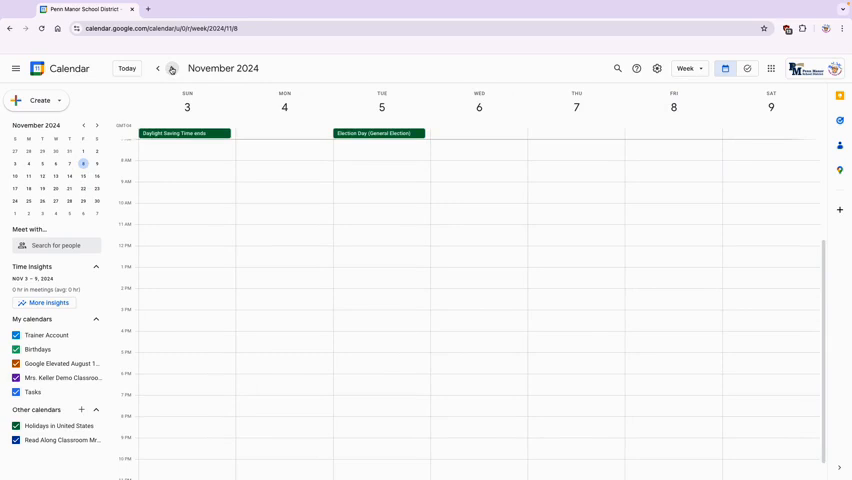
left_click(172, 68)
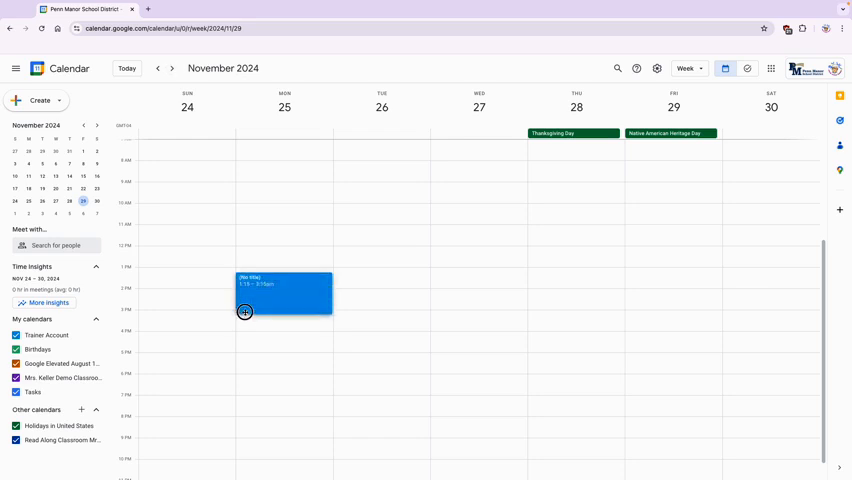
left_click_drag(244, 312, 252, 416)
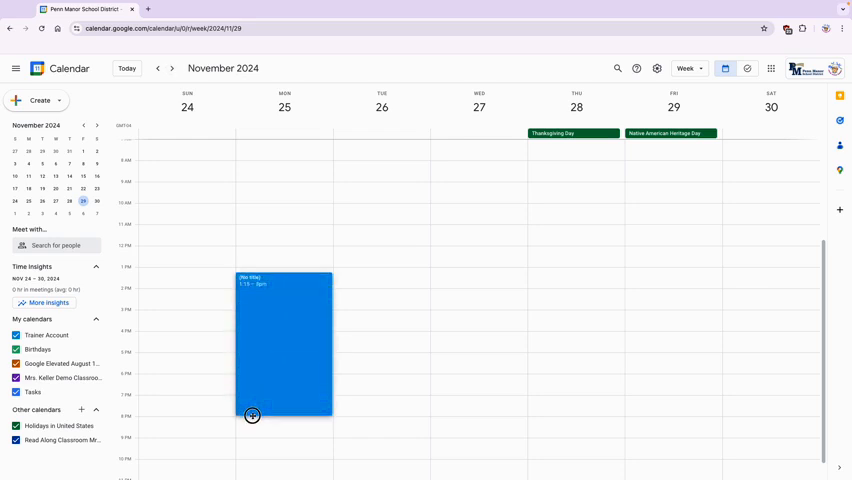
Title the block 'Parent Teacher Conference' and switch it to an appointment schedule.
left_click(252, 414)
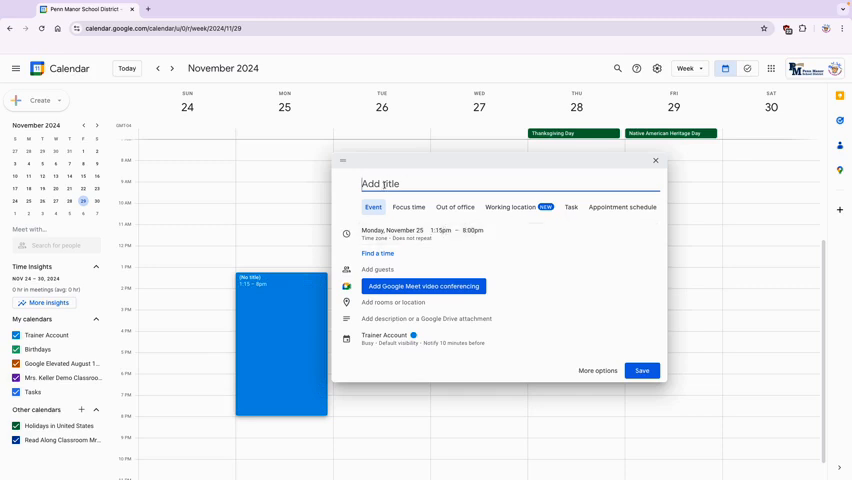
type("Parent Teacher Conference")
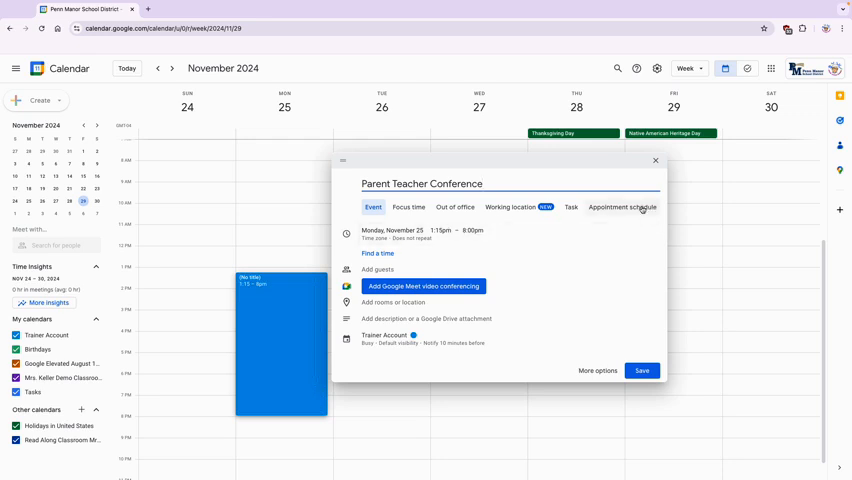
left_click(620, 208)
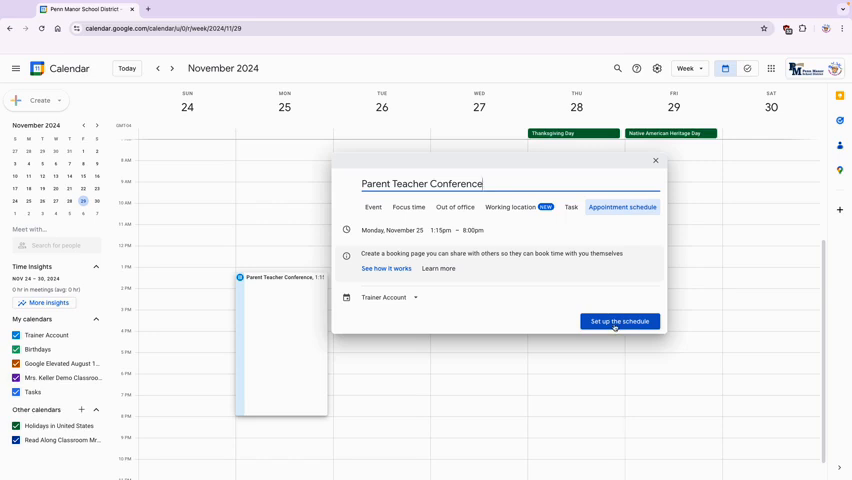
Set 15-minute appointments with one-time, non-repeating availability.
left_click(620, 320)
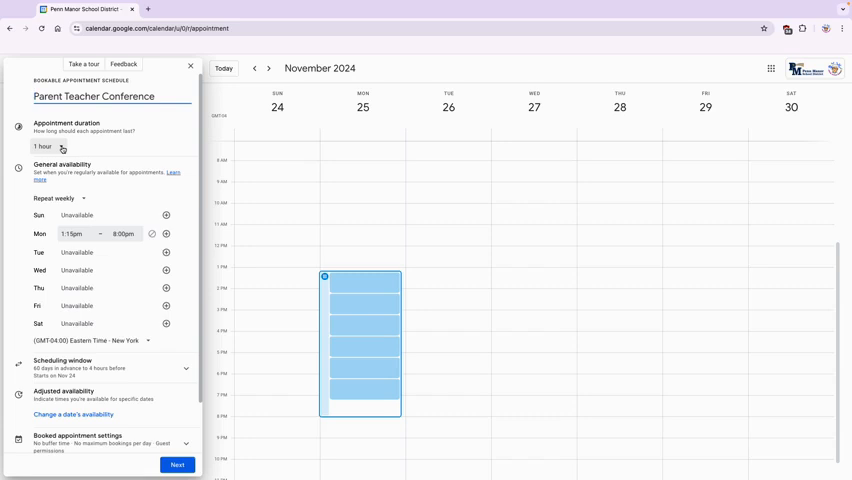
left_click(48, 146)
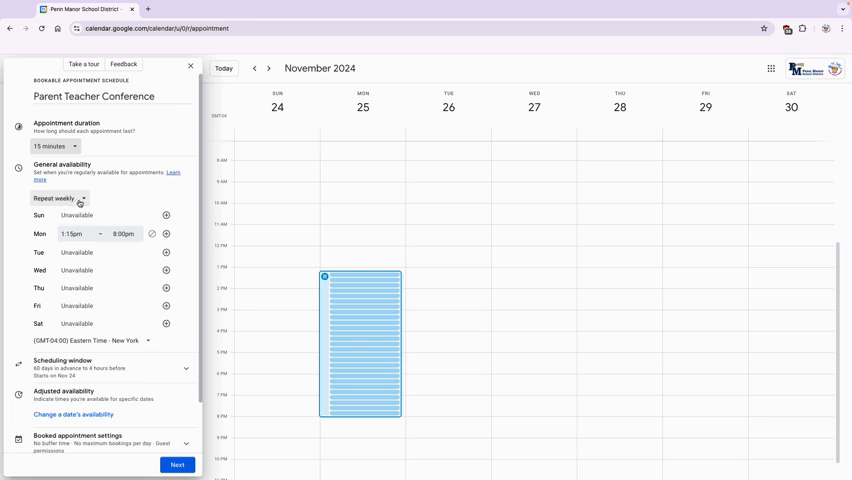
left_click(58, 198)
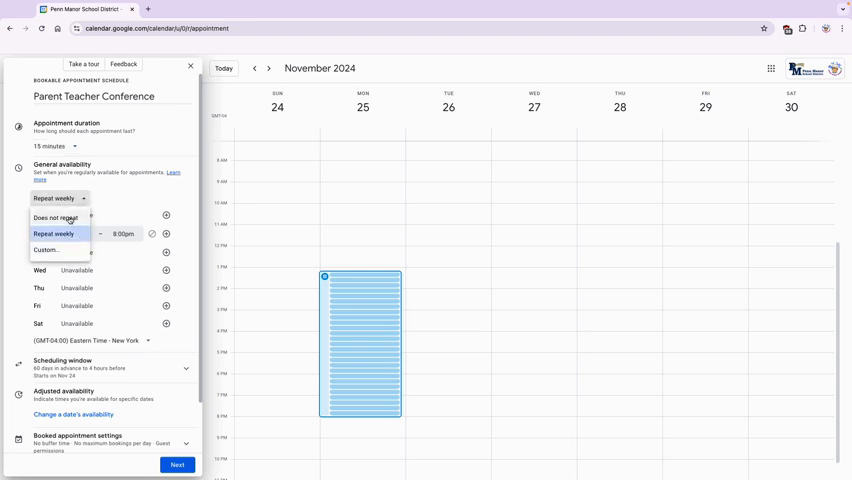
left_click(64, 218)
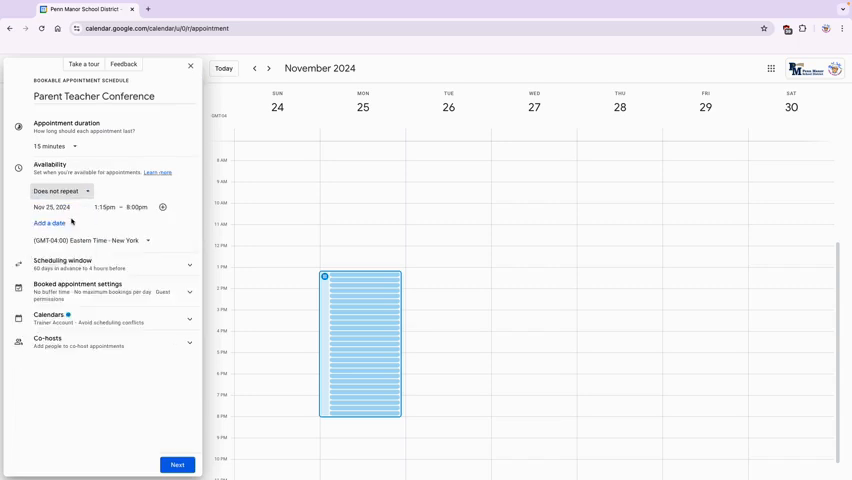
Start November 25 availability at 1:30pm and add November 26 from 1:30pm.
left_click(104, 208)
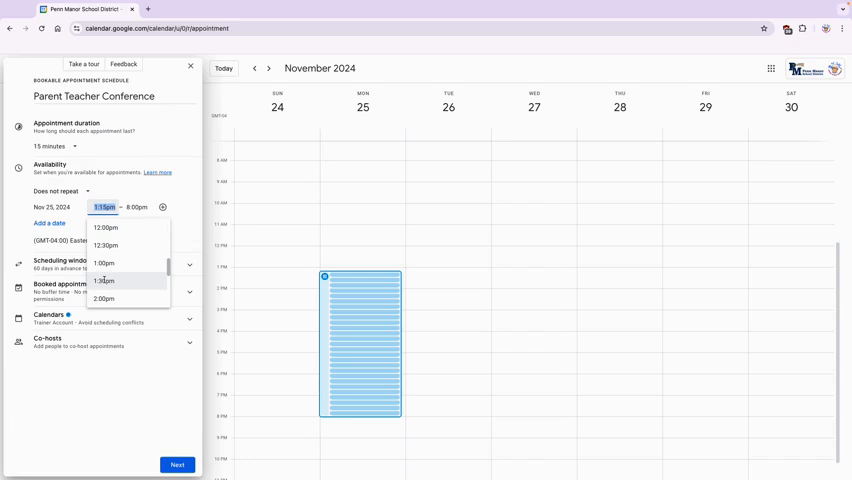
left_click(104, 280)
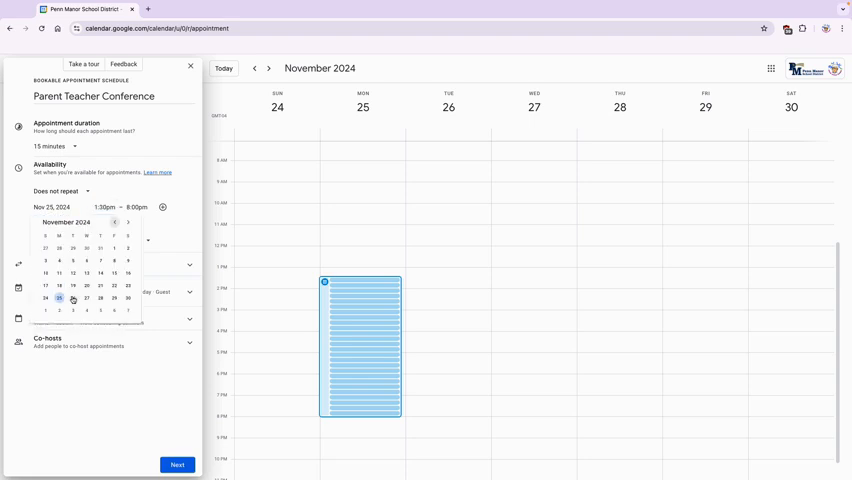
left_click(50, 240)
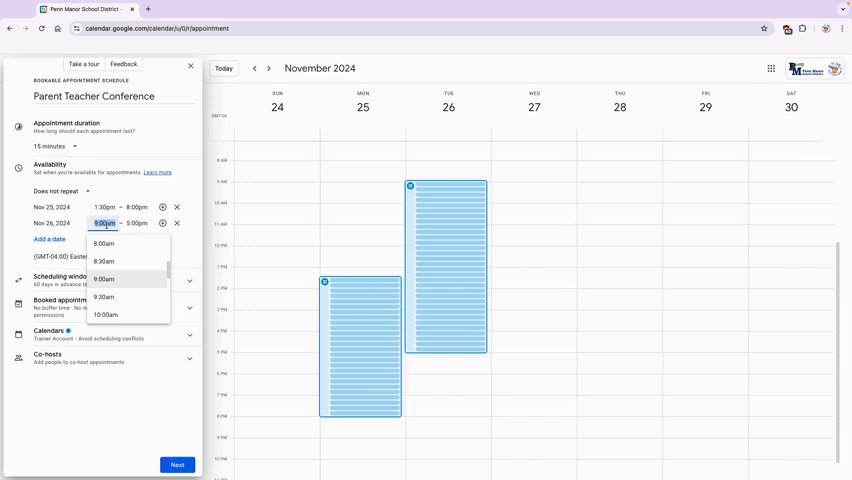
type("1:30pm")
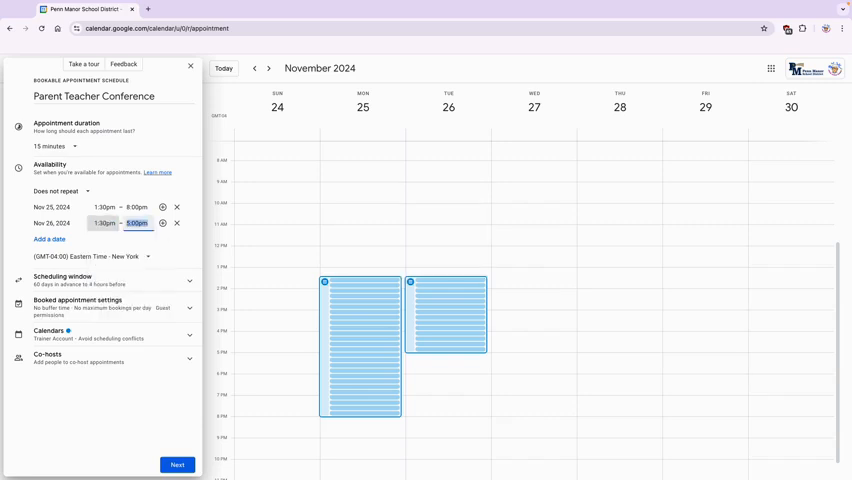
left_click(136, 224)
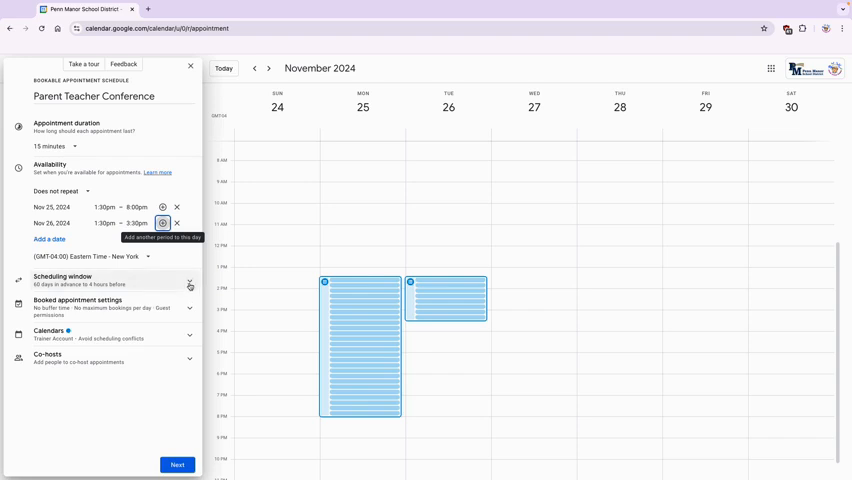
Review the scheduling window (60 days ahead, 24 hours' notice) and booked appointment settings.
left_click(188, 282)
type("24")
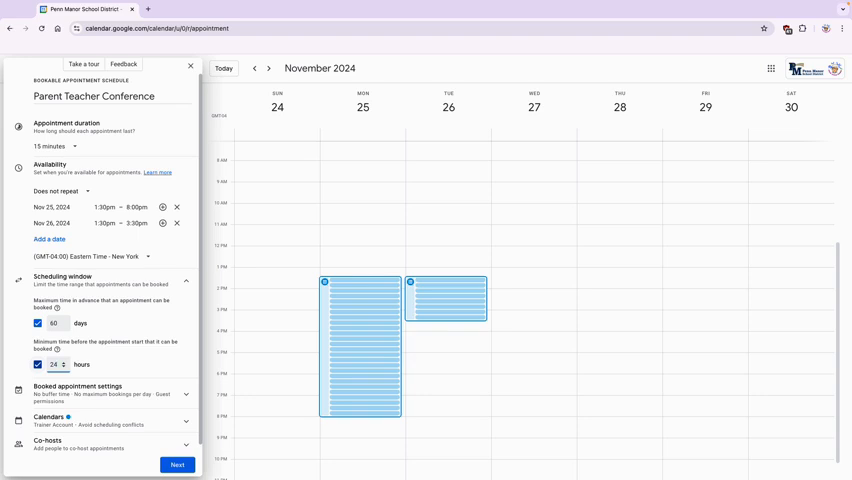
left_click(52, 364)
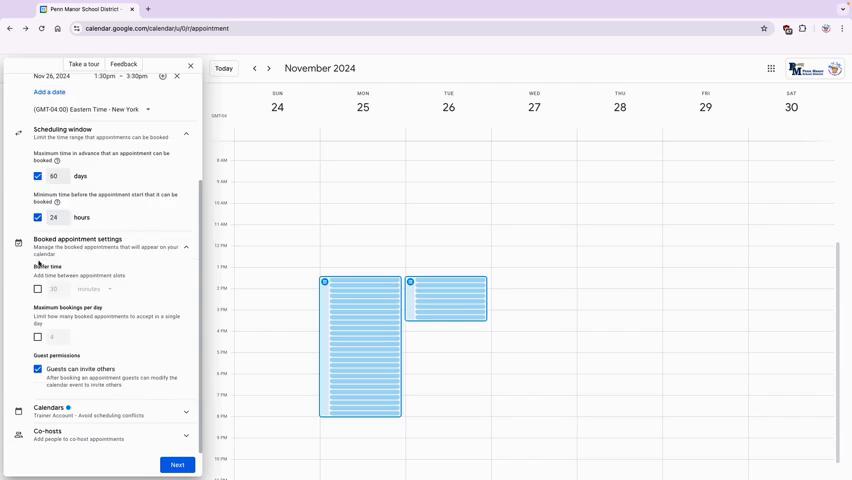
left_click(36, 288)
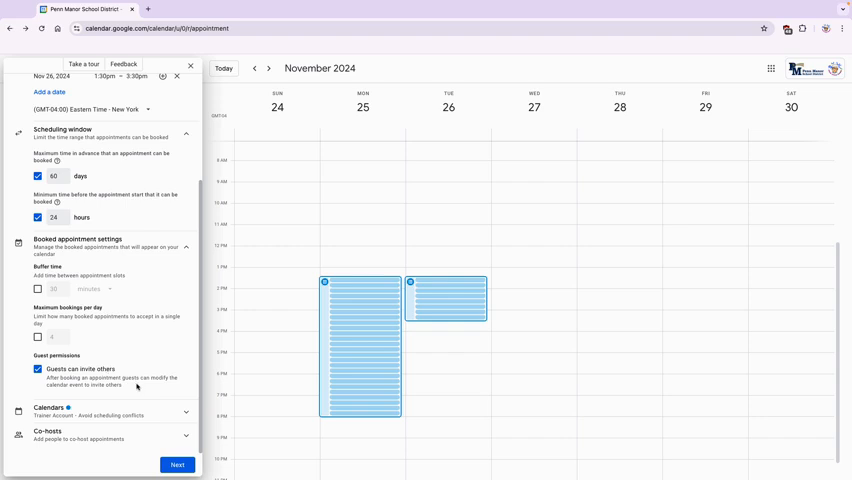
Review which calendars are checked for availability.
scroll("down", 3)
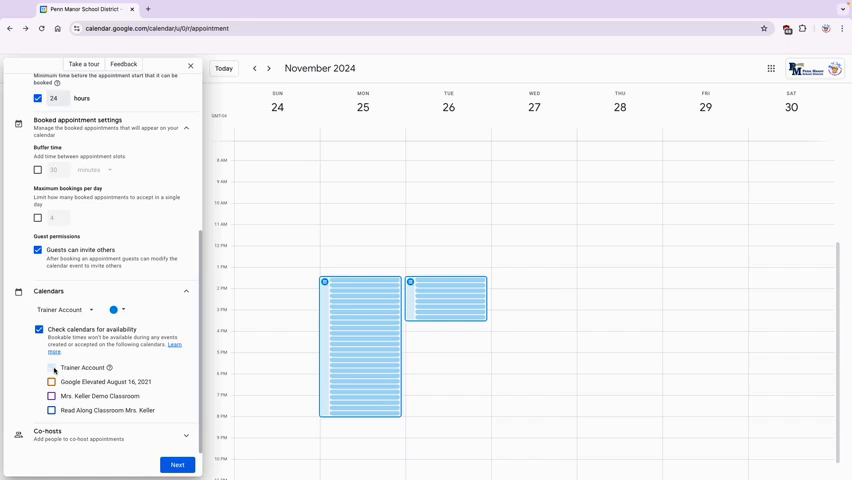
left_click(52, 368)
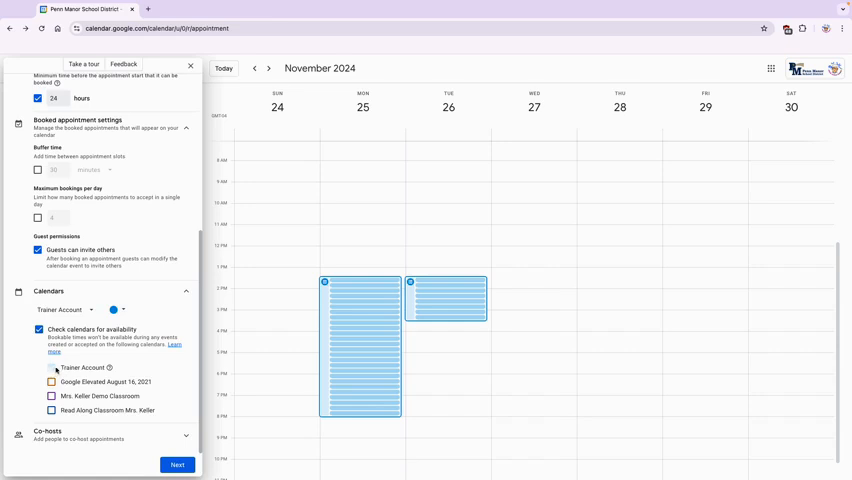
mouse_move(64, 368)
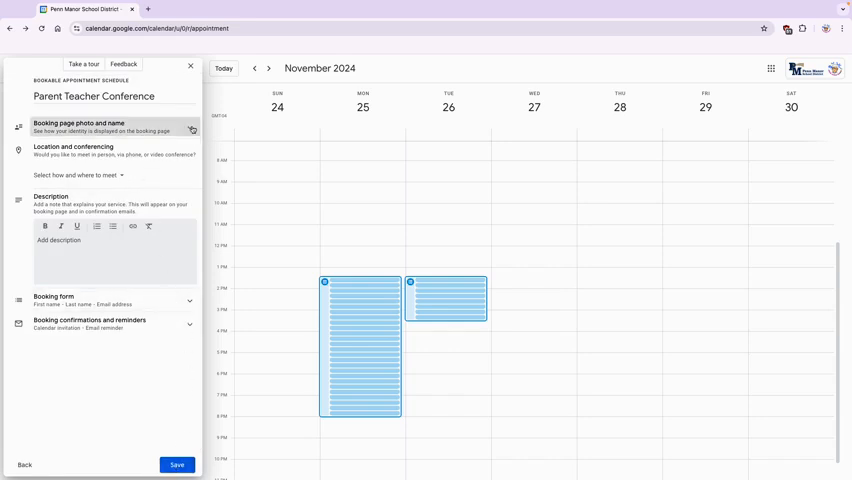
Set the booking page location to Google Meet video conferencing.
left_click(188, 128)
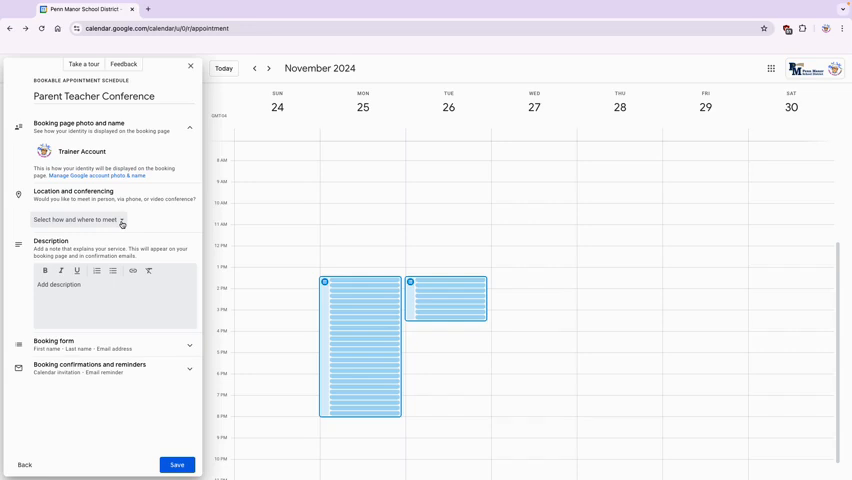
left_click(110, 220)
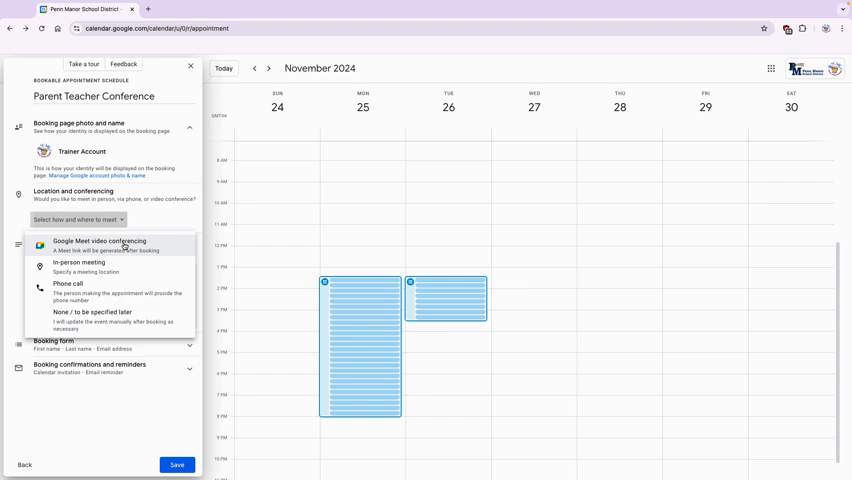
left_click(100, 244)
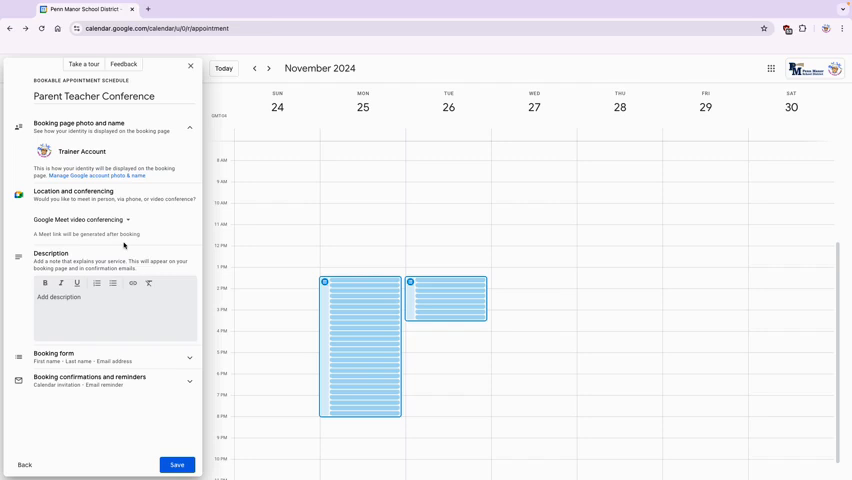
left_click(132, 298)
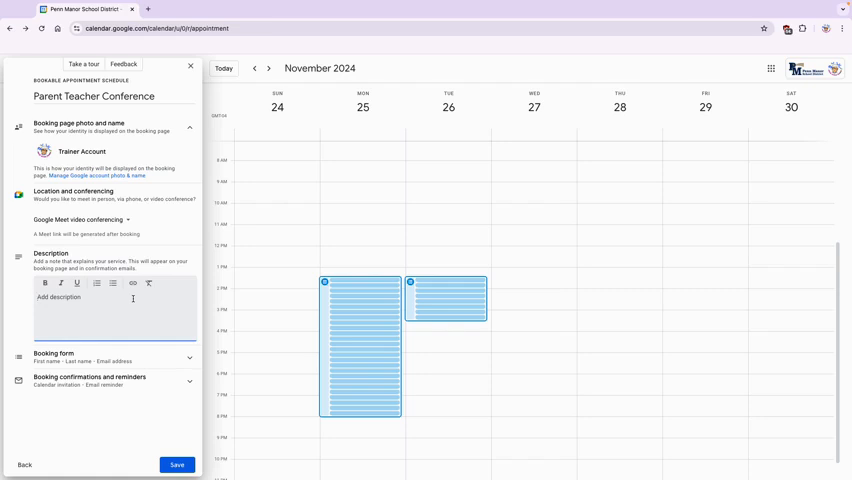
Write a description inviting families to discuss their student's progress.
type("I am looking forward to meeting with you to discuss your students progress. I would love to meet you in person but virtual appointments are available as well.")
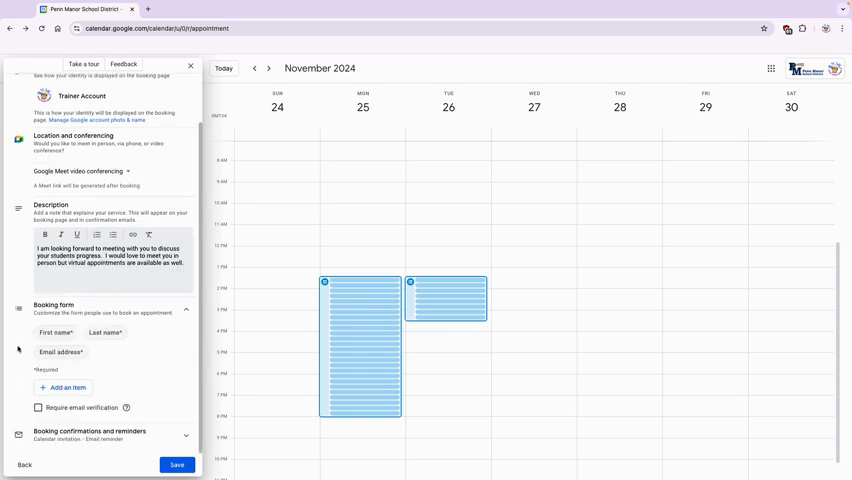
mouse_move(64, 340)
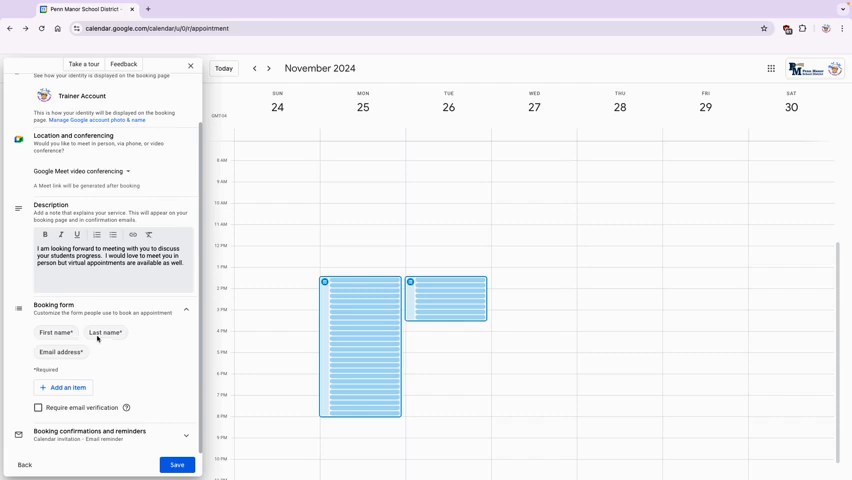
mouse_move(118, 344)
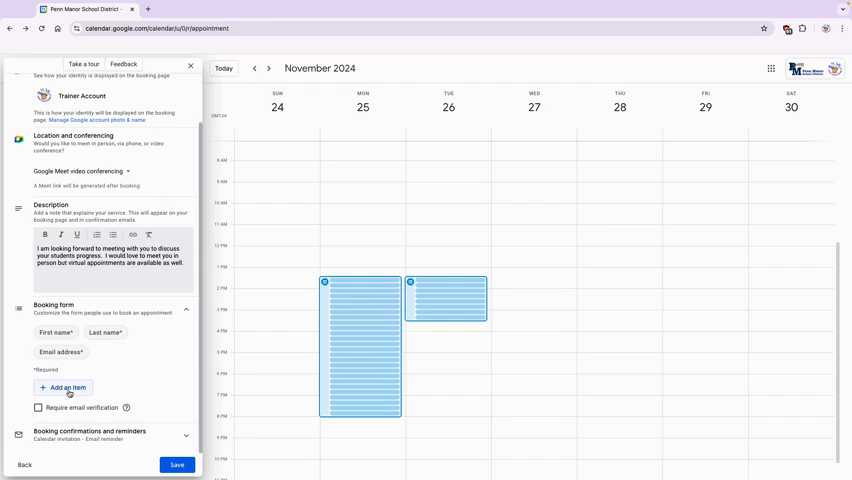
Add a required Phone number field to the booking form.
left_click(62, 388)
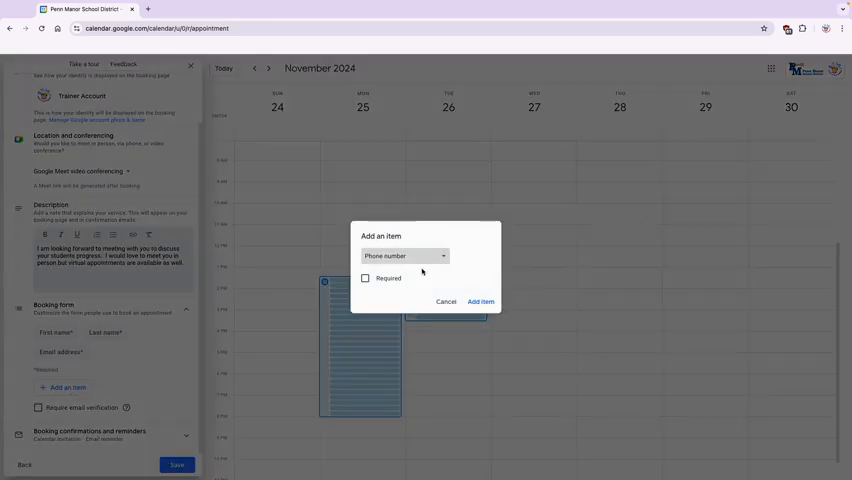
left_click(364, 278)
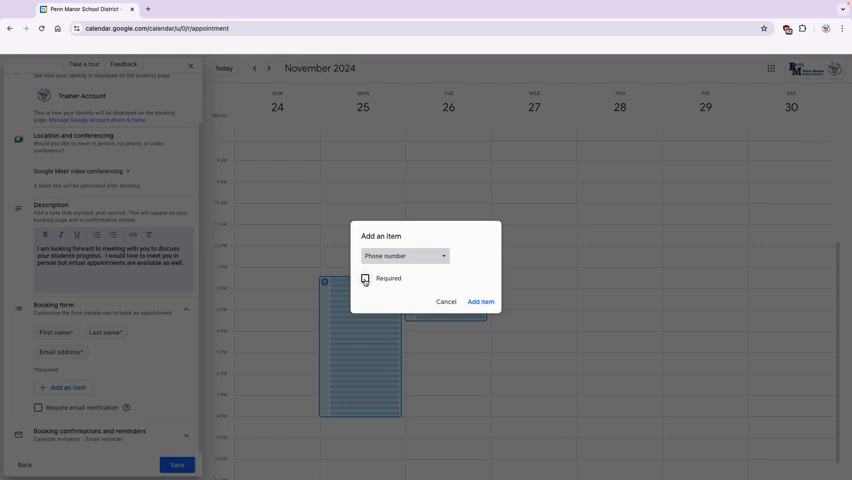
left_click(364, 278)
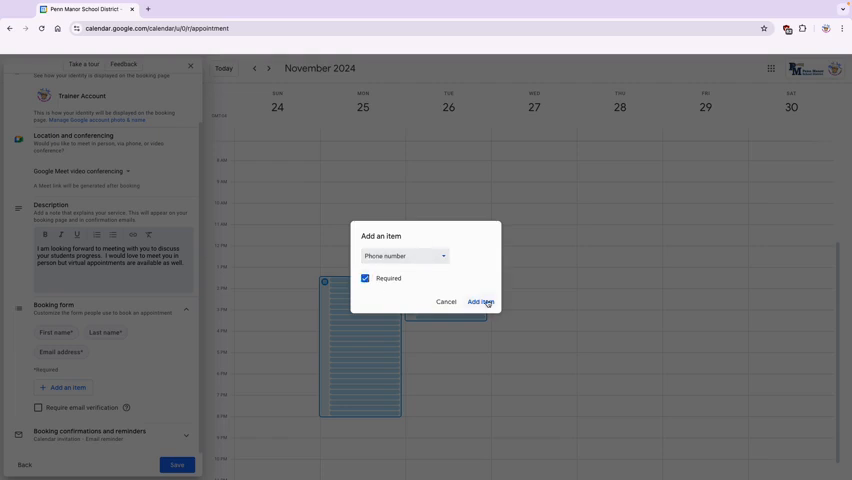
left_click(480, 300)
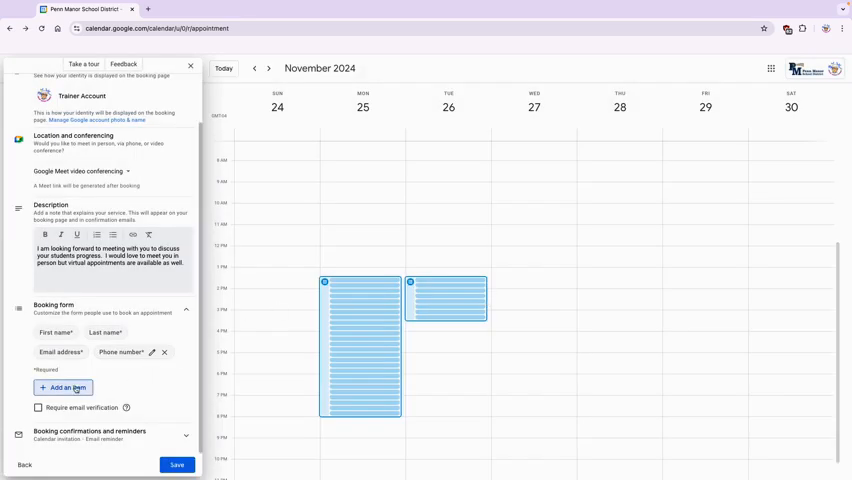
Add a required custom 'Student Name' field to the booking form.
left_click(62, 388)
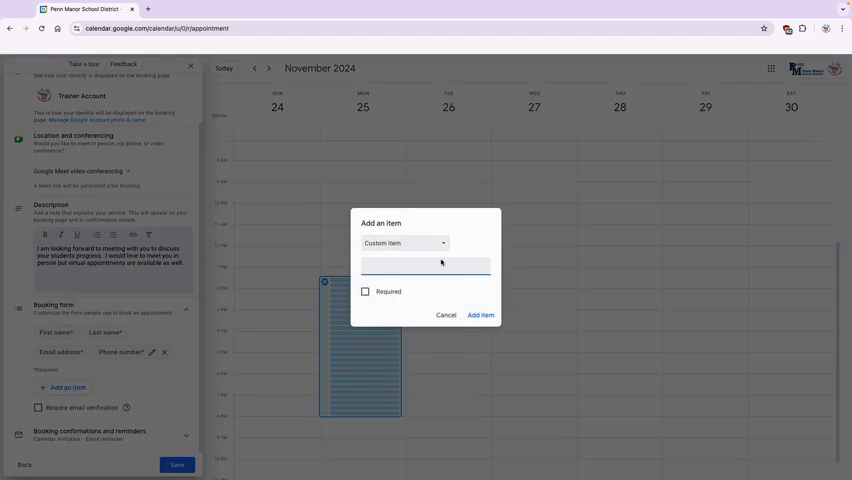
type("Student Name")
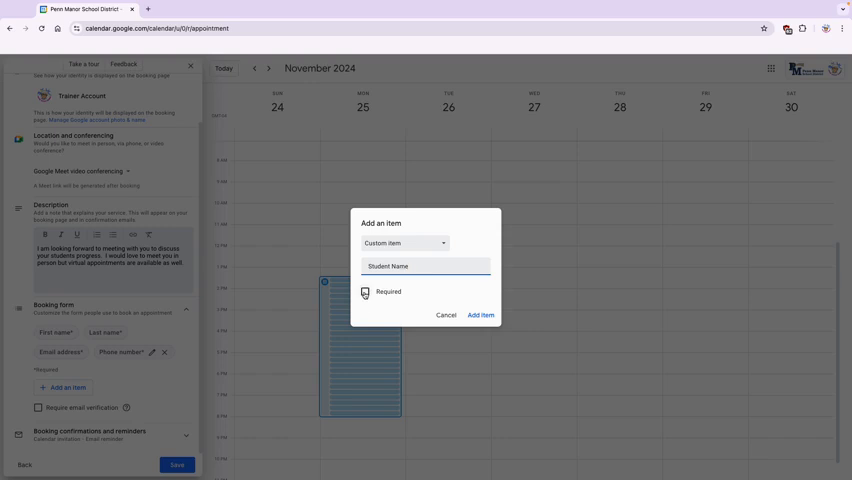
left_click(364, 292)
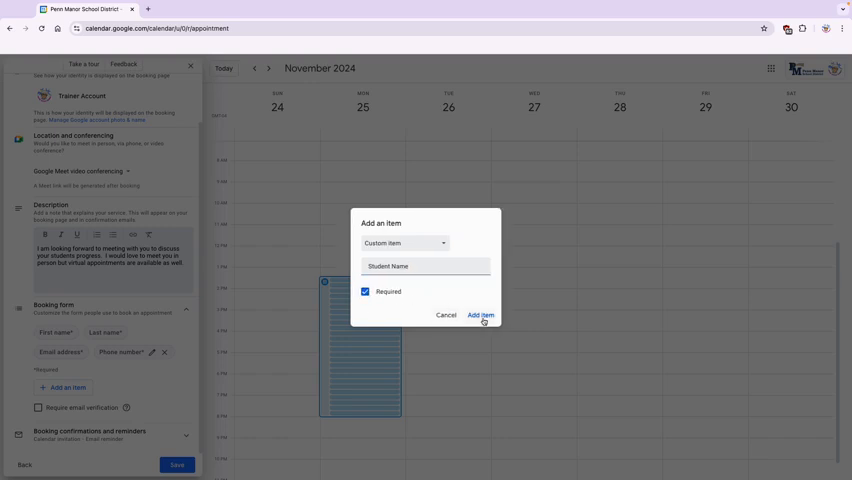
left_click(480, 316)
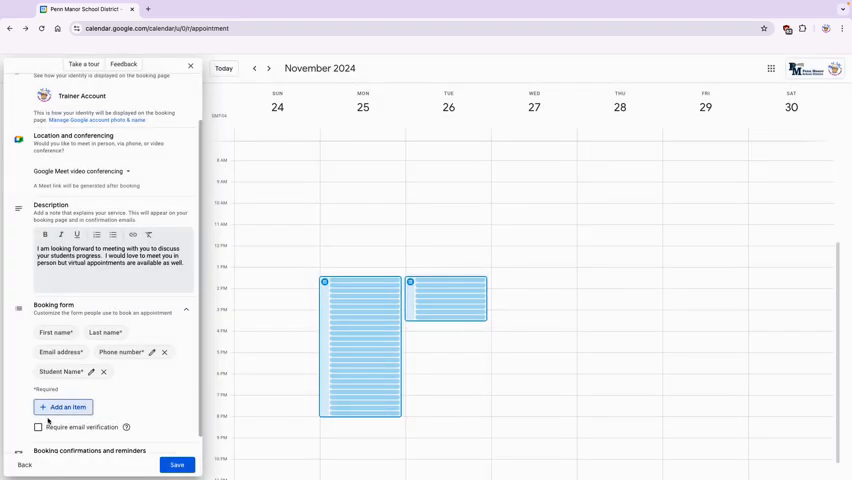
Add a required question 'Do you want to meet in-person or Virtual?'.
left_click(64, 408)
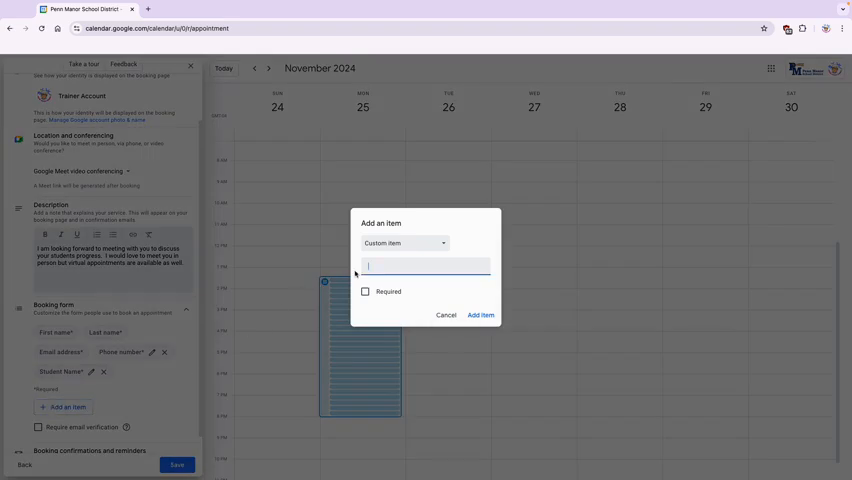
type("Do you want to meet in-person or Virtual?")
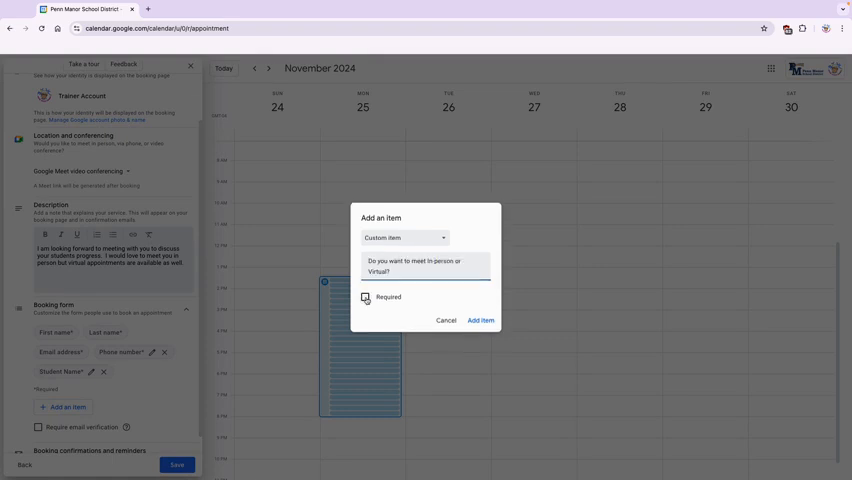
left_click(364, 296)
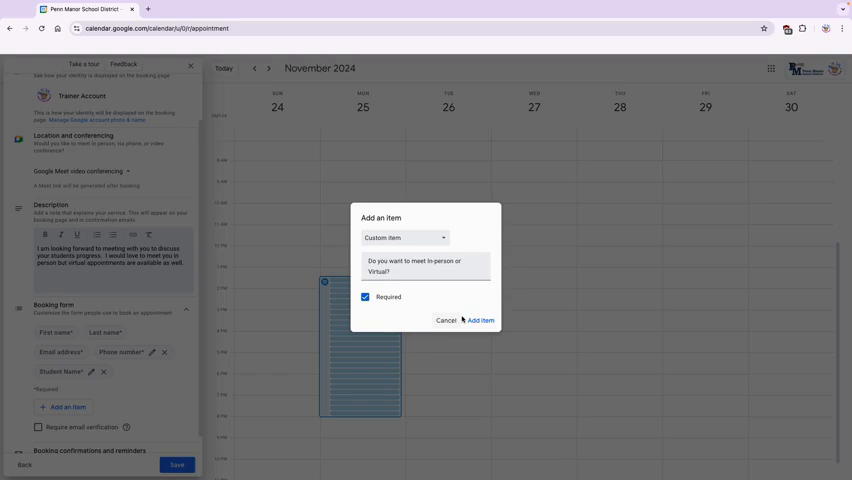
left_click(480, 320)
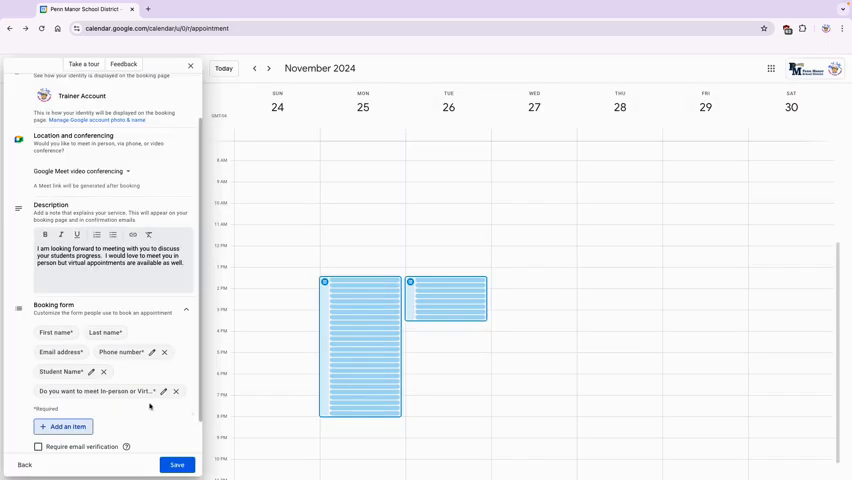
Review booking confirmations with email reminders 1 day and 1 week before.
scroll("down", 3)
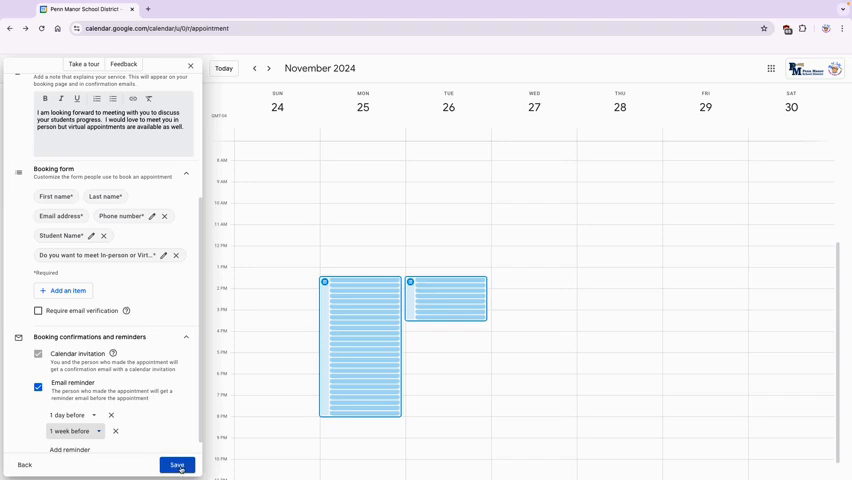
Save the Parent Teacher Conference schedule and dismiss the booking page tip.
left_click(172, 466)
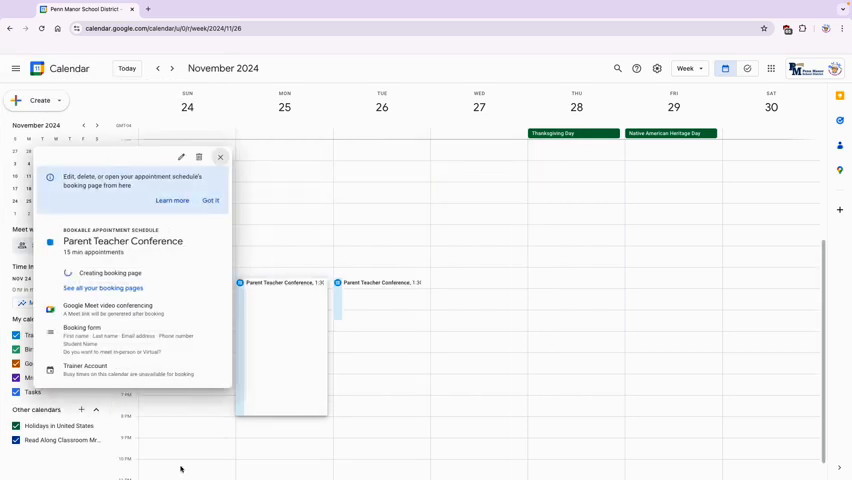
left_click(210, 200)
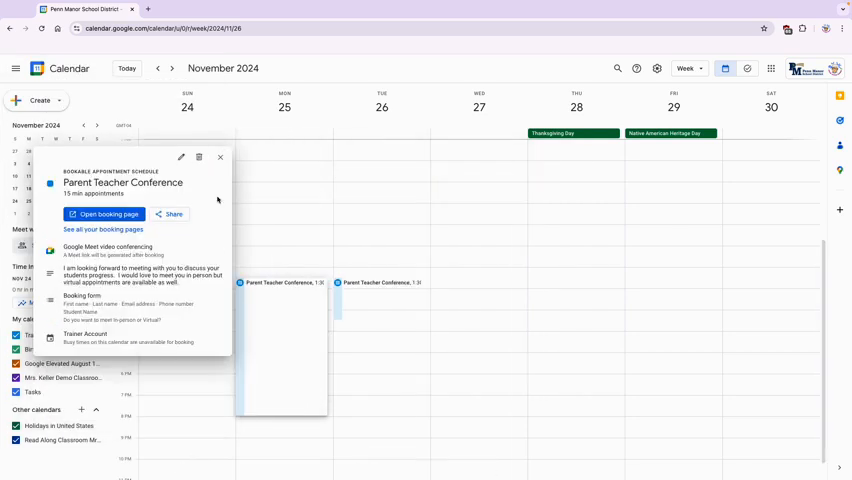
mouse_move(170, 226)
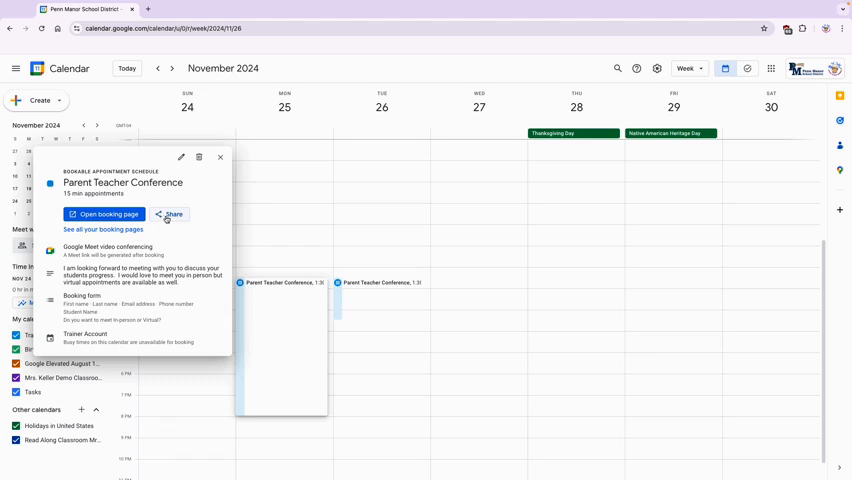
Copy the Parent Teacher Conference booking page link from the Share options.
left_click(168, 214)
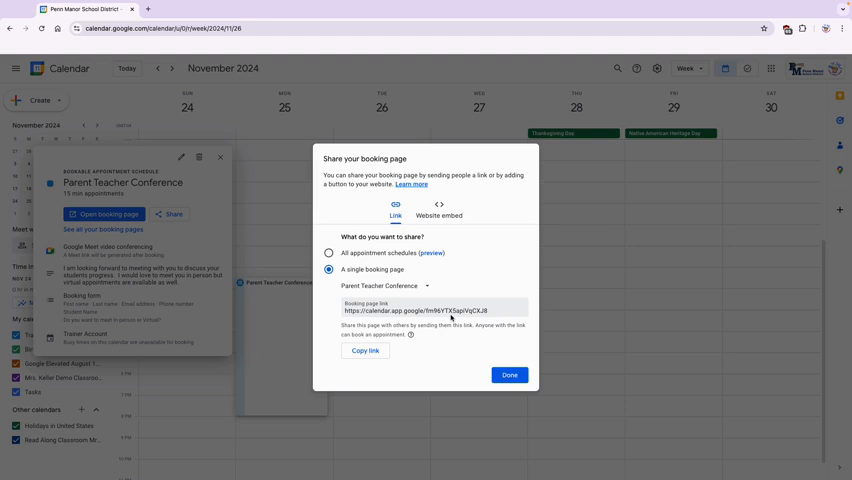
left_click(364, 350)
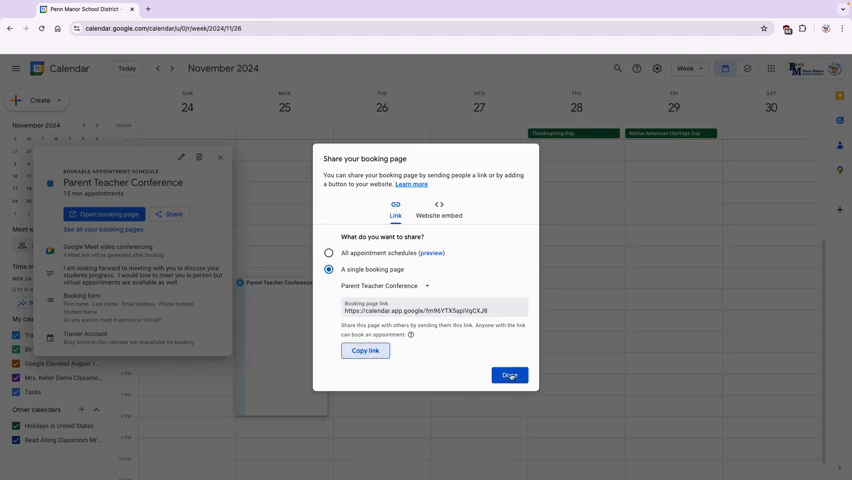
left_click(510, 376)
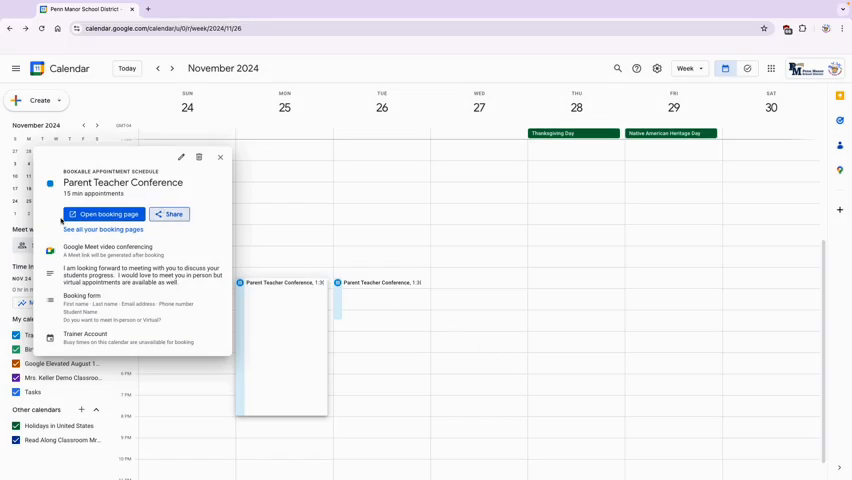
mouse_move(104, 214)
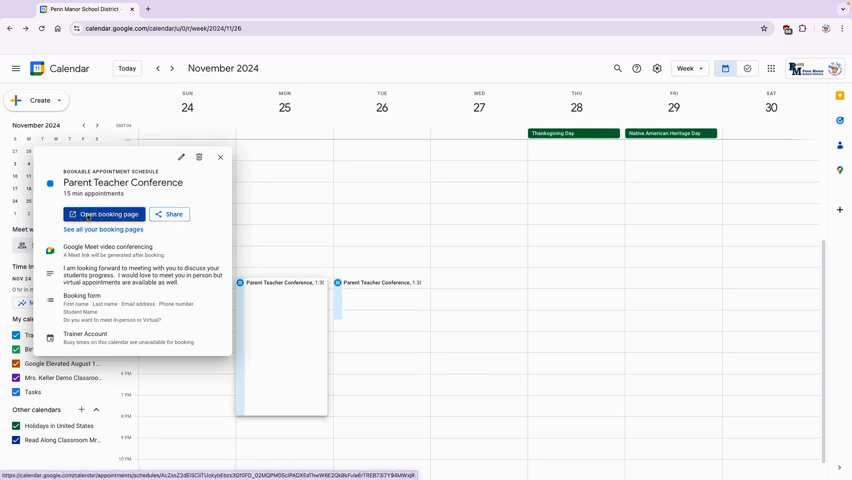
View the public booking page's 15-minute slots for the week of November 25.
left_click(102, 214)
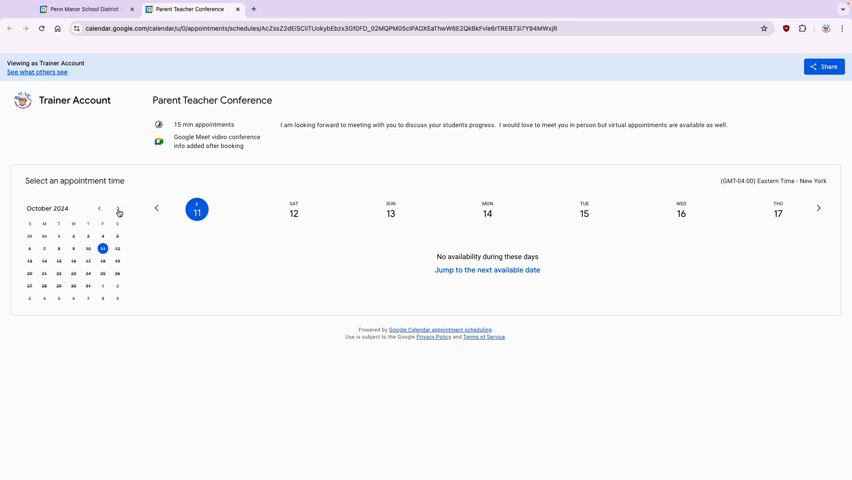
left_click(118, 208)
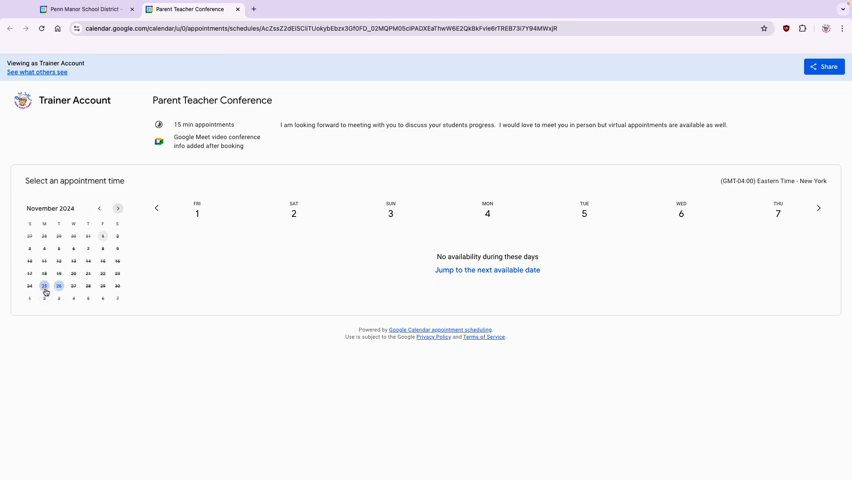
left_click(488, 270)
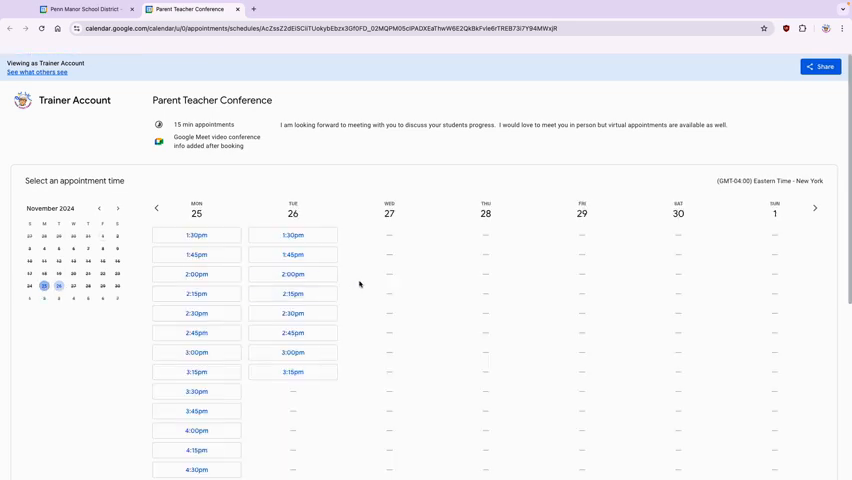
scroll("down", 3)
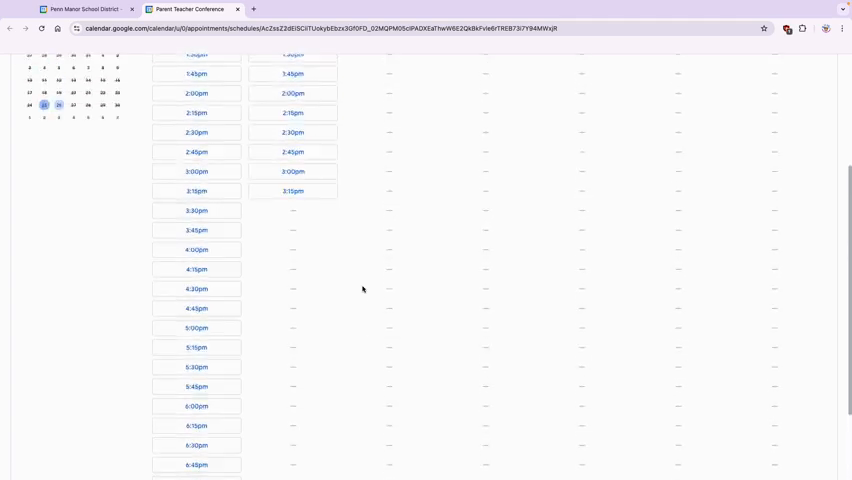